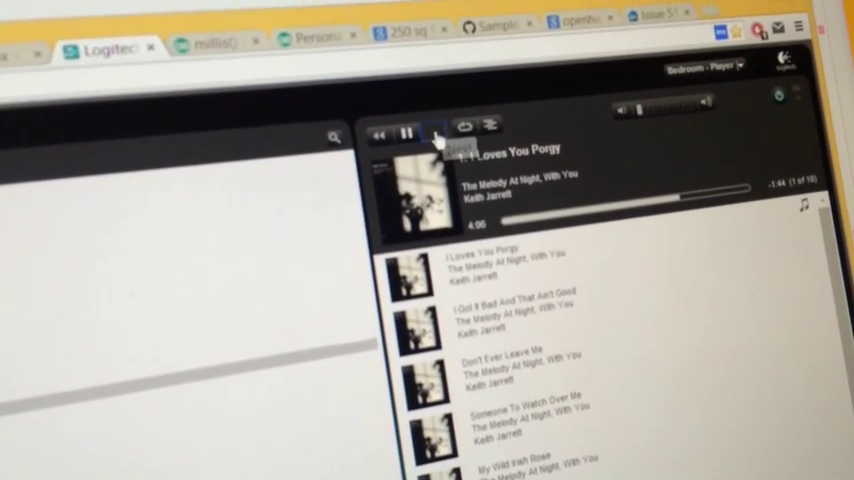
Step: Skip the Bedroom player forward to track 2, 'I Got It Bad And That Ain't Good'
{"action": "left_click", "coordinate": [433, 135]}
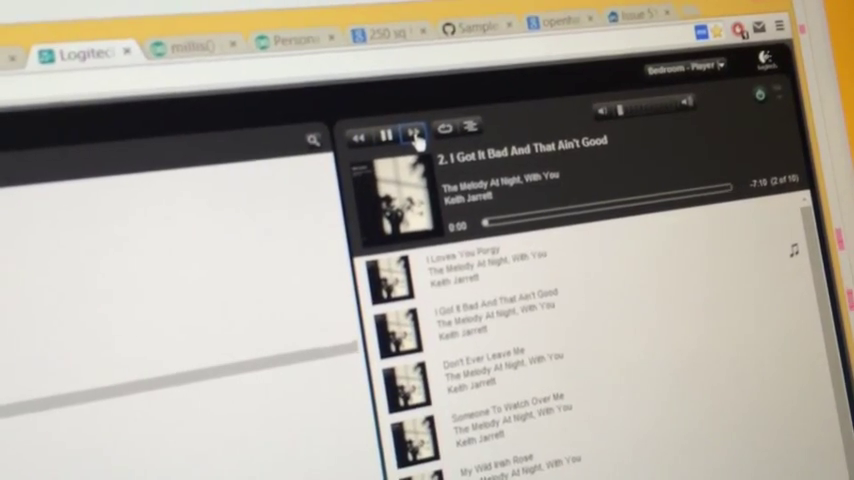